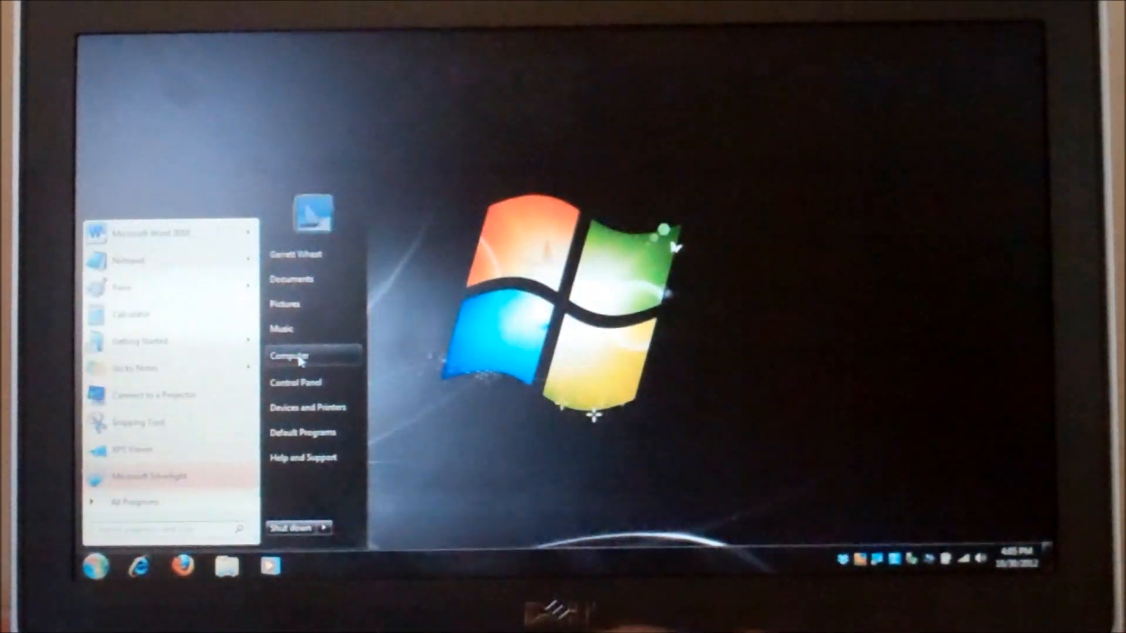
Step: Show the context menu for Computer in the Start menu, listing Properties among its actions
right_click(289, 355)
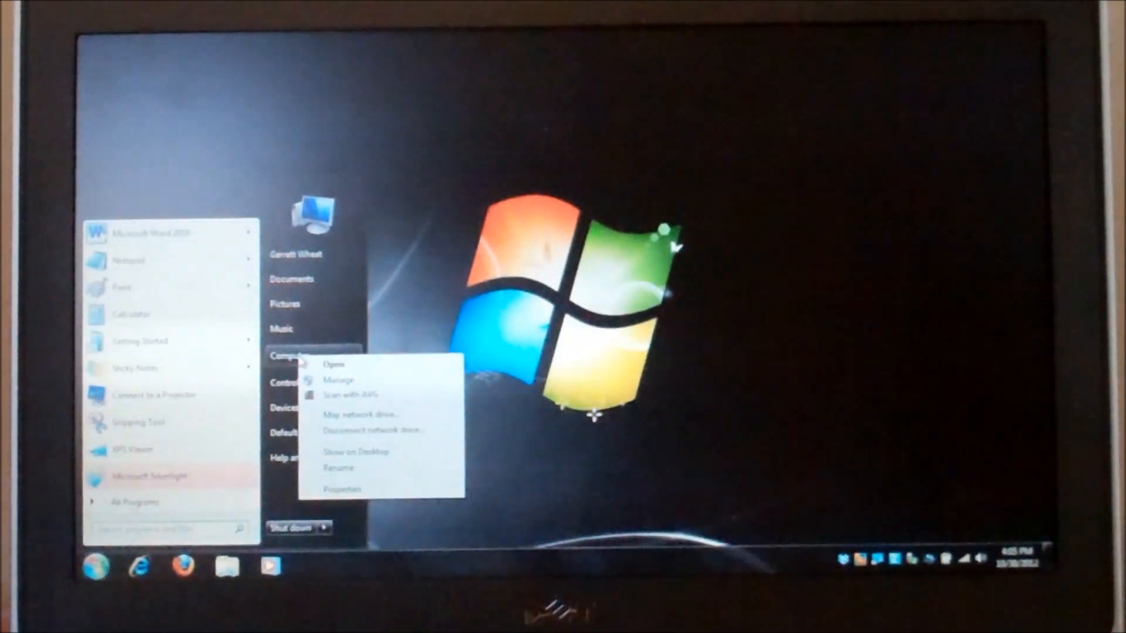